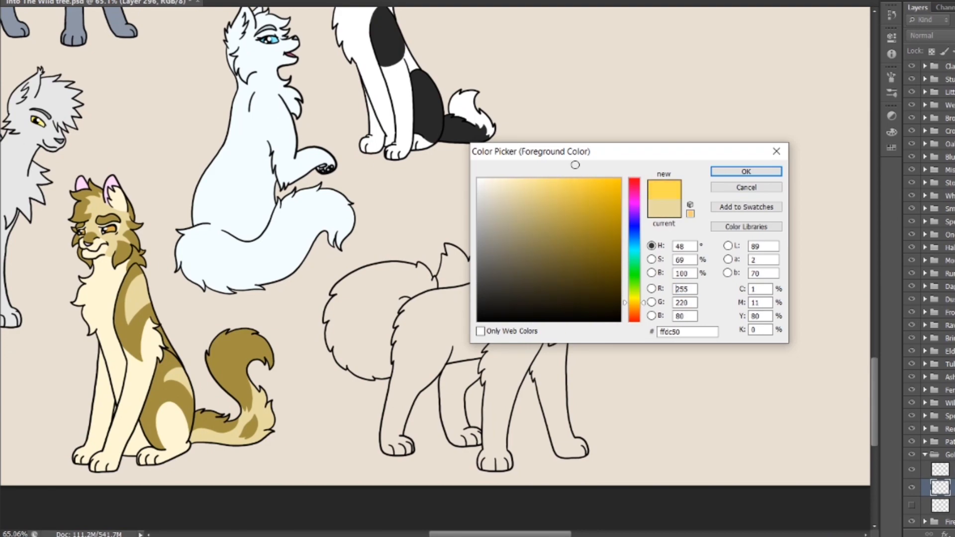
Step: Choose pale gold and bright yellow in the Color Picker to paint the golden cat
left_click(745, 171)
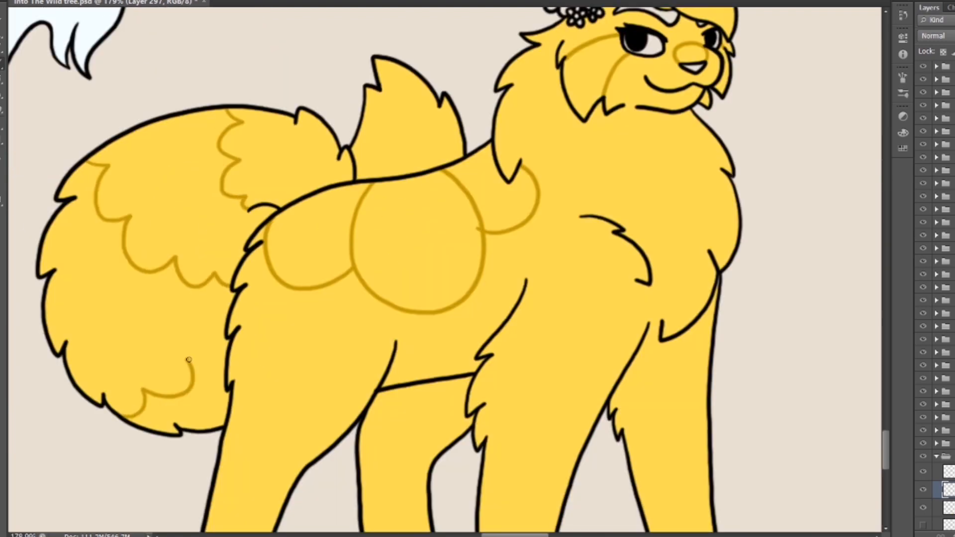
scroll("up", 3)
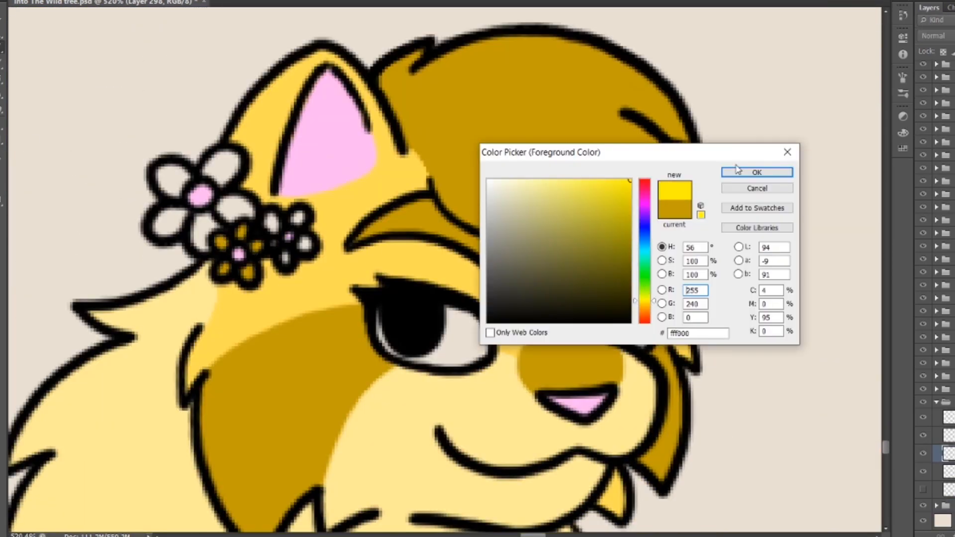
left_click(757, 173)
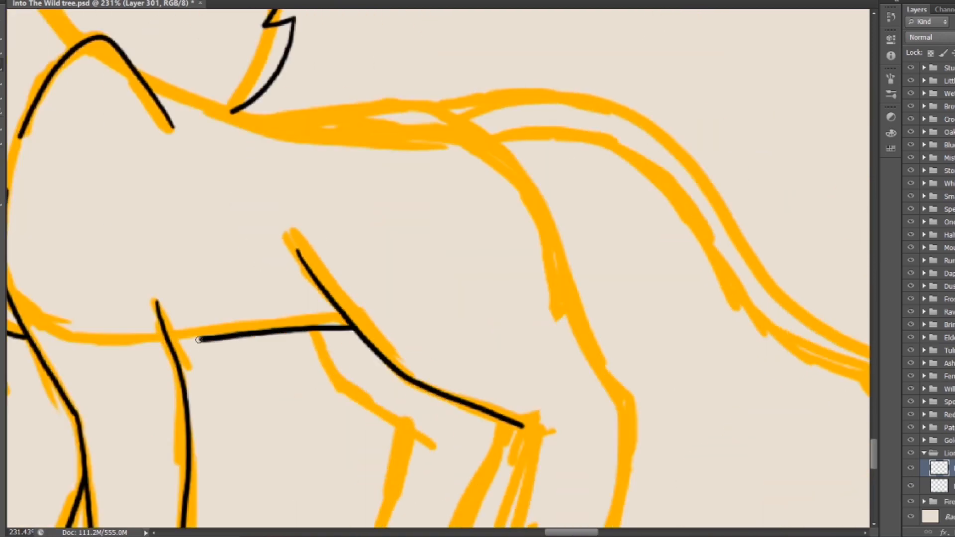
Step: Scroll down the canvas to the next cat's orange sketch for black inking
scroll("down", 3)
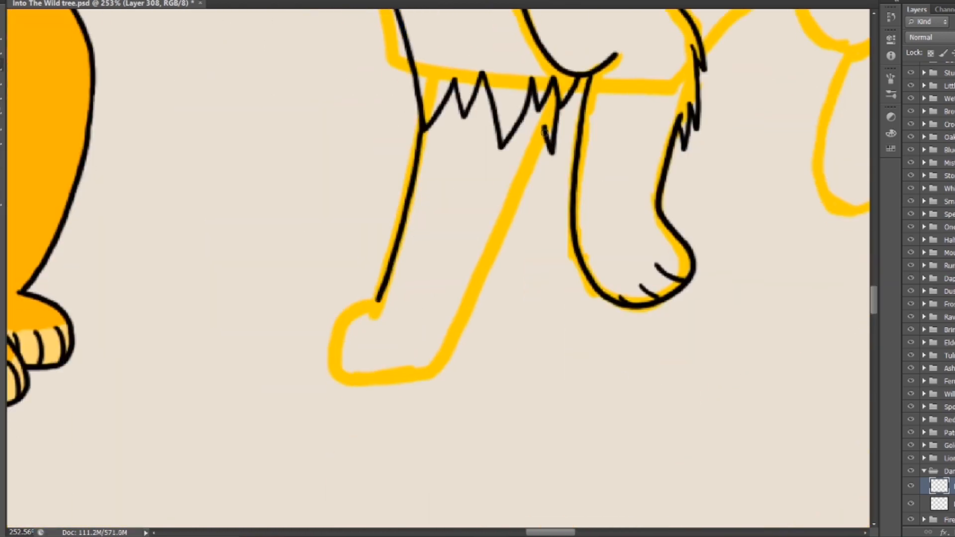
Step: Scroll the canvas while tracing black legs, paws and tail over the yellow sketch
scroll("up", 3)
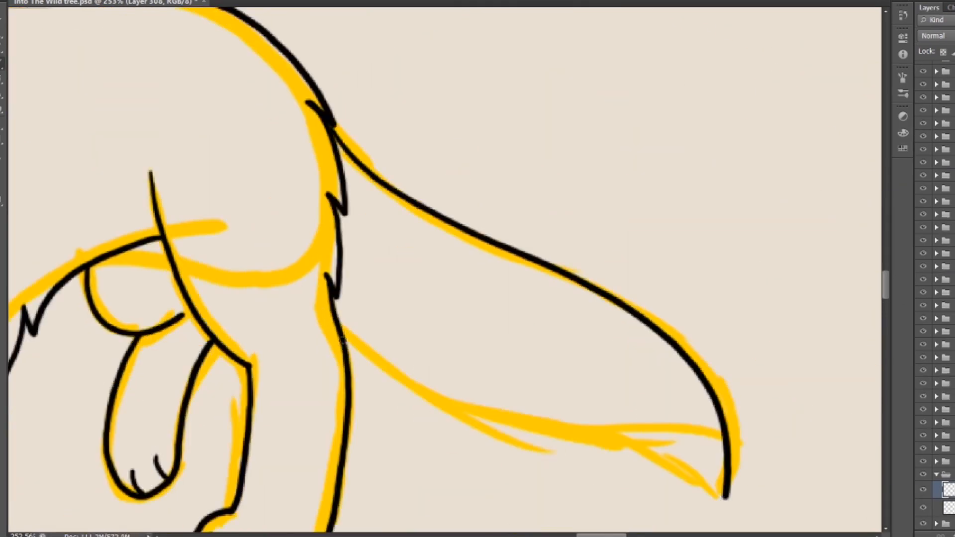
scroll("down", 3)
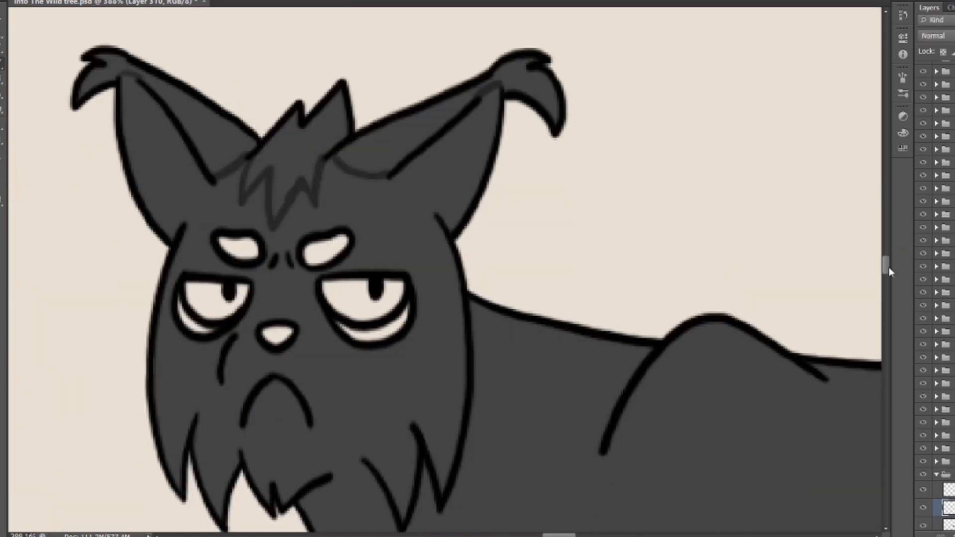
scroll("down", 3)
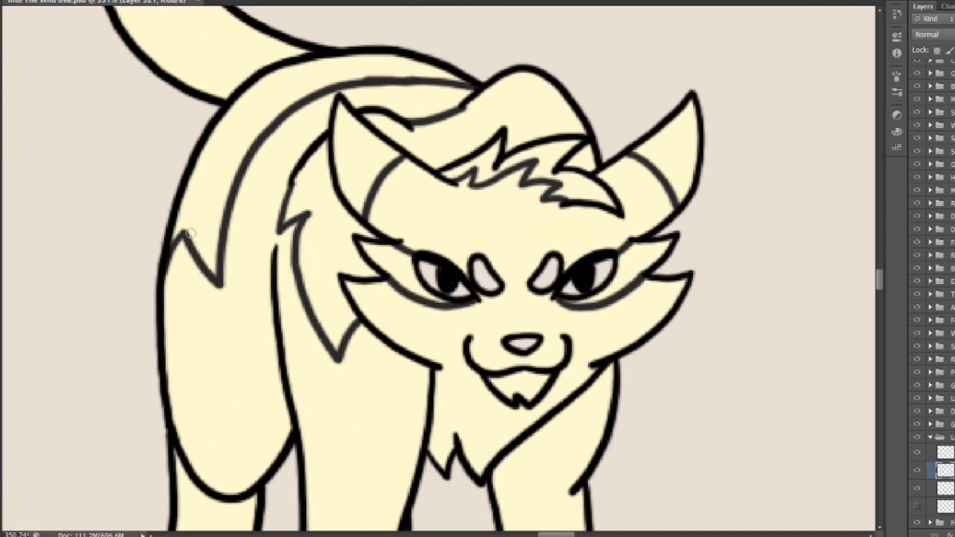
Step: Scroll down to the cream cat's legs to paint dark gray stripes
scroll("down", 3)
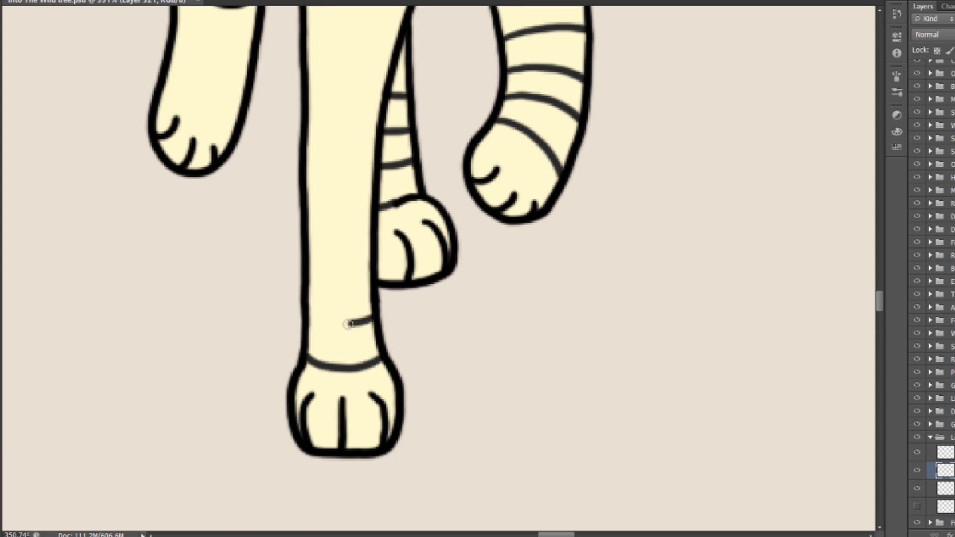